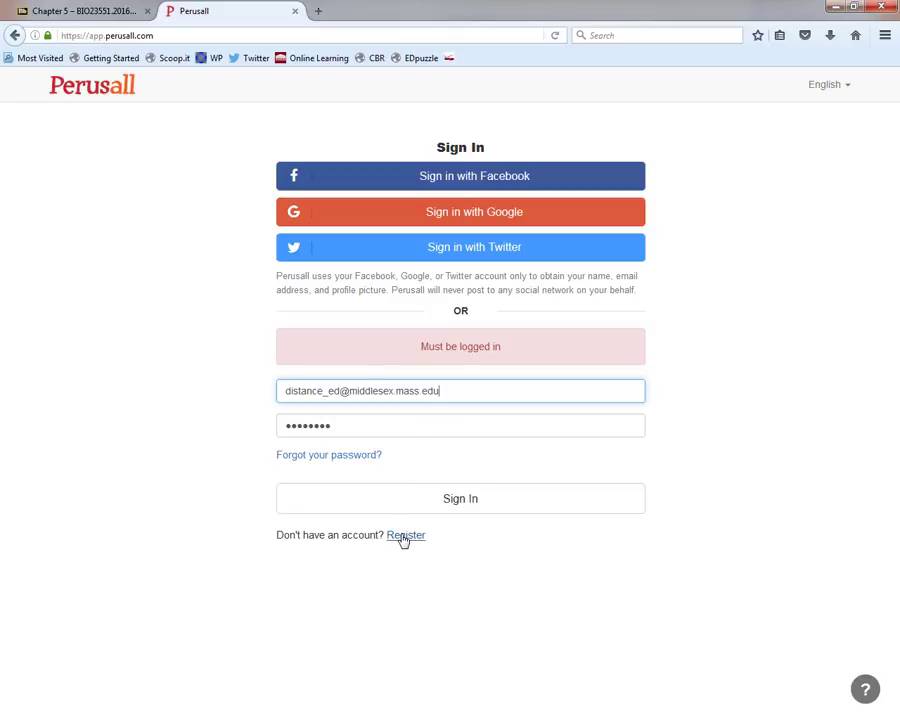
# Step: Sign in to Perusall with the existing account after briefly visiting account creation
pyautogui.click(406, 536)
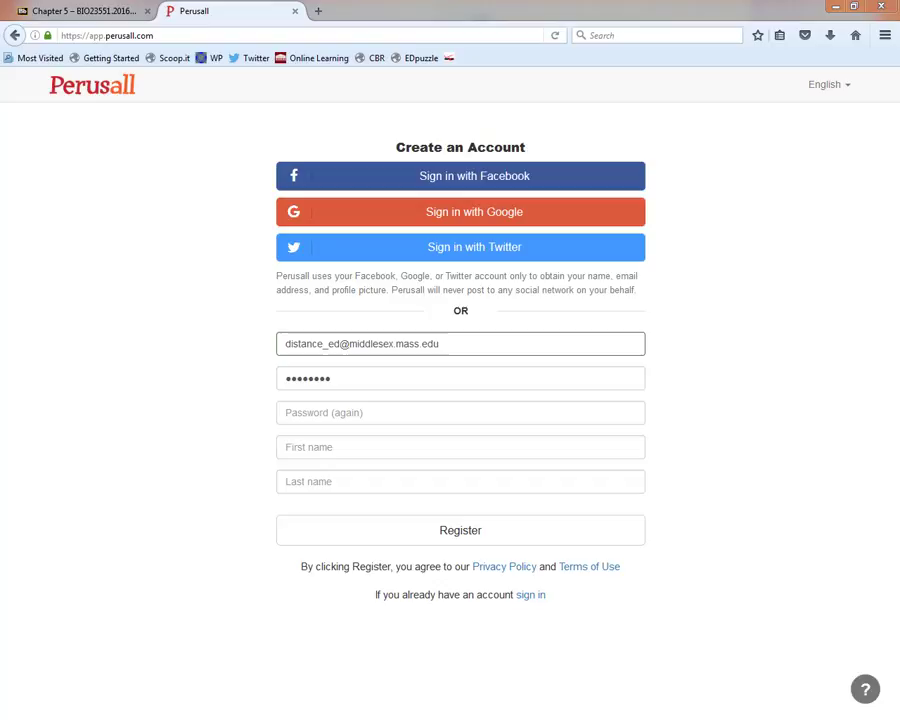
pyautogui.moveTo(684, 224)
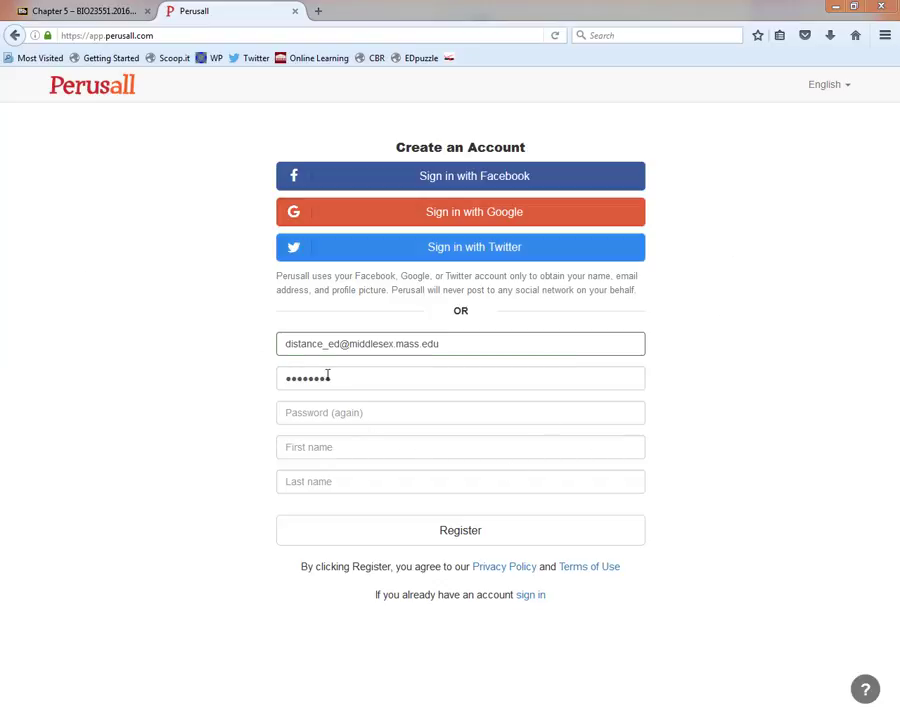
pyautogui.click(532, 594)
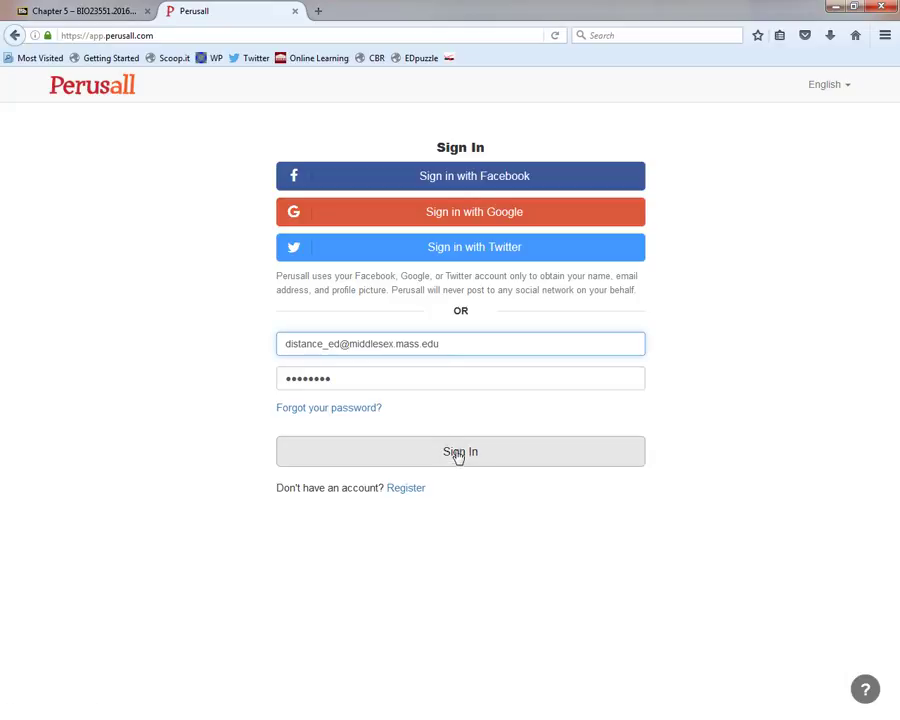
pyautogui.click(460, 452)
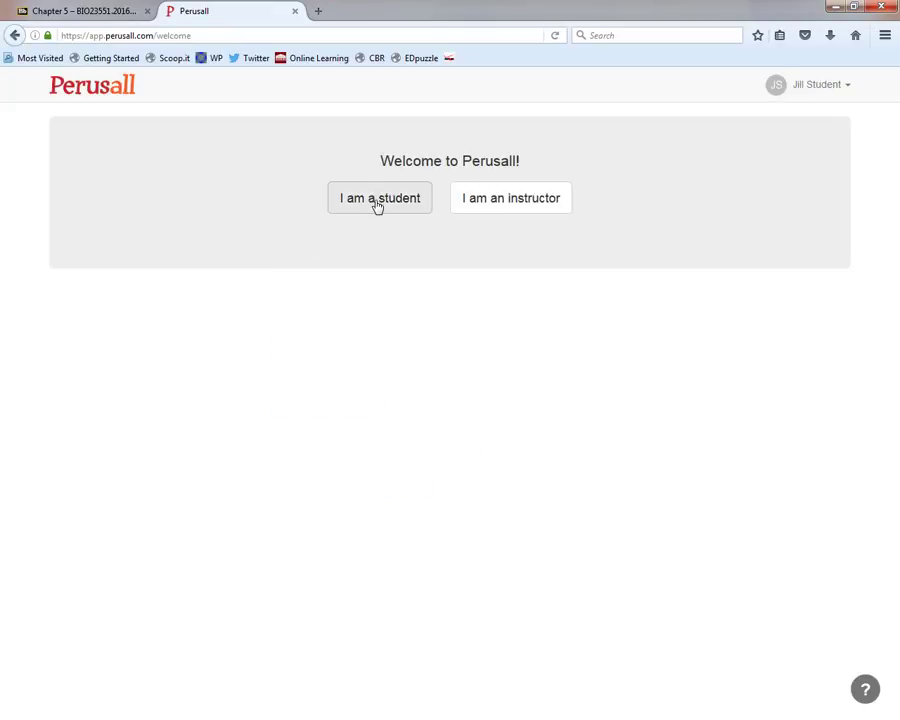
pyautogui.moveTo(372, 200)
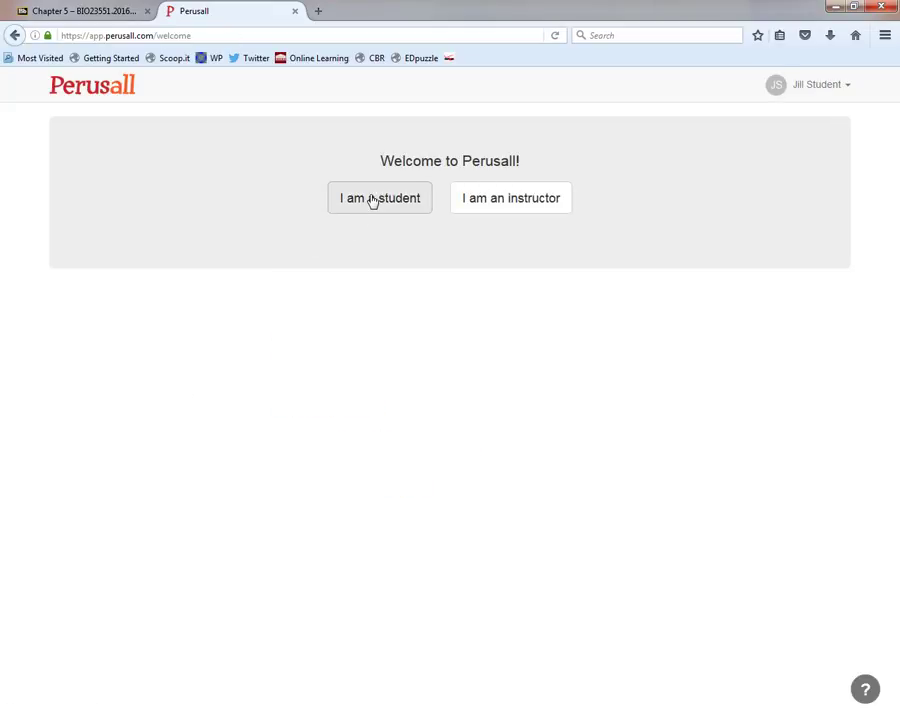
# Step: Enroll as a student in the course by submitting the access code
pyautogui.click(380, 198)
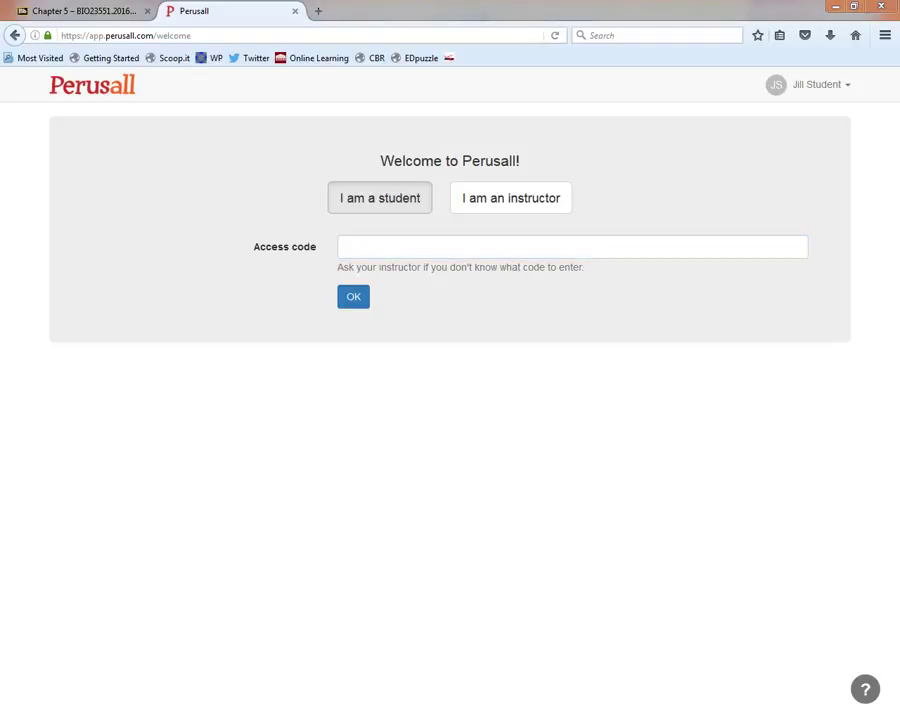
pyautogui.click(572, 246)
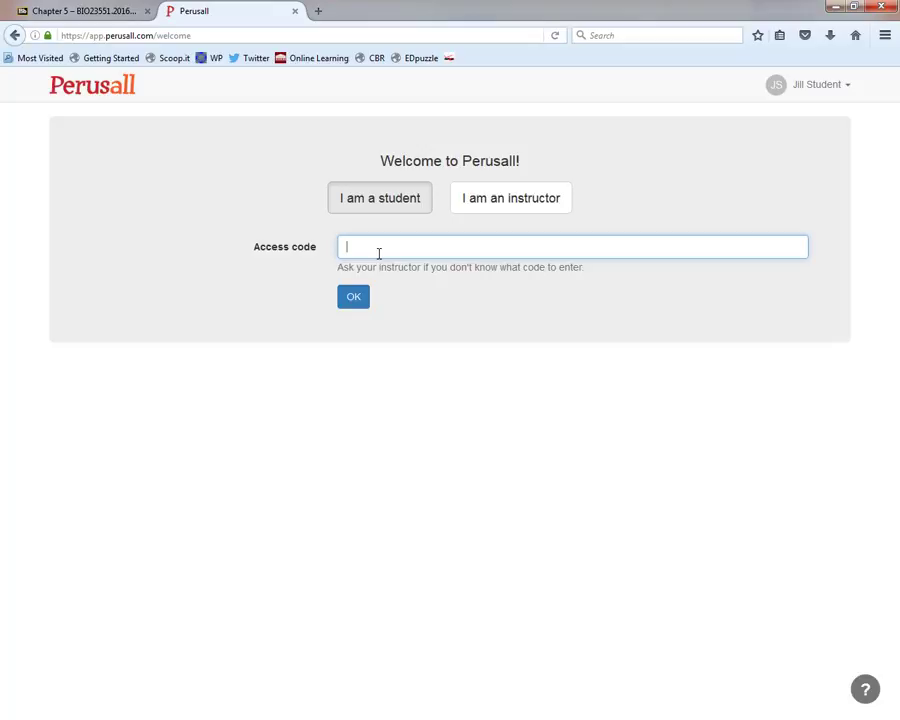
pyautogui.click(352, 296)
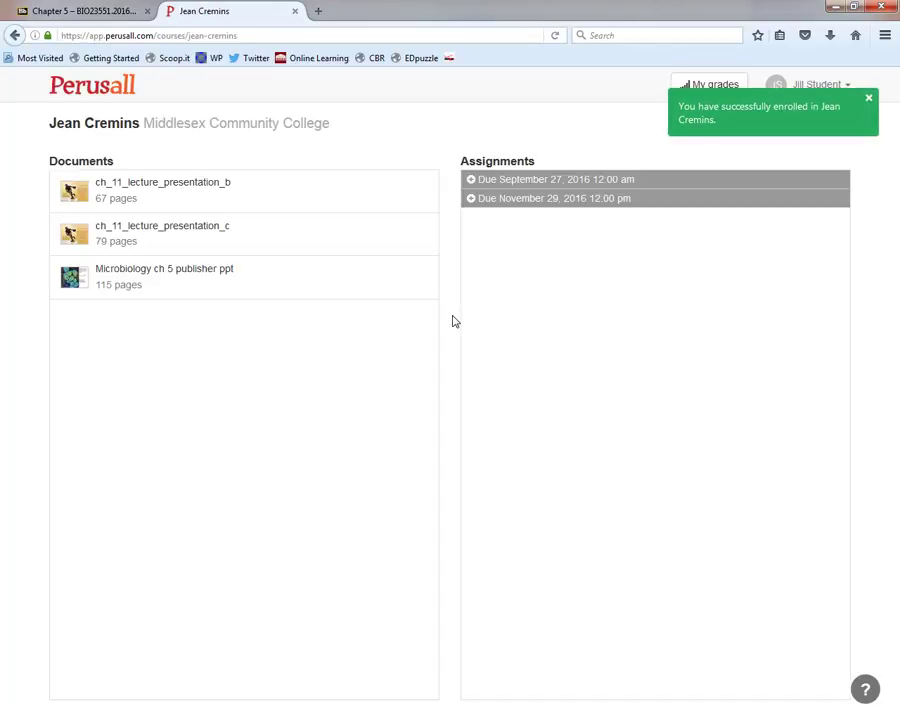
pyautogui.moveTo(224, 190)
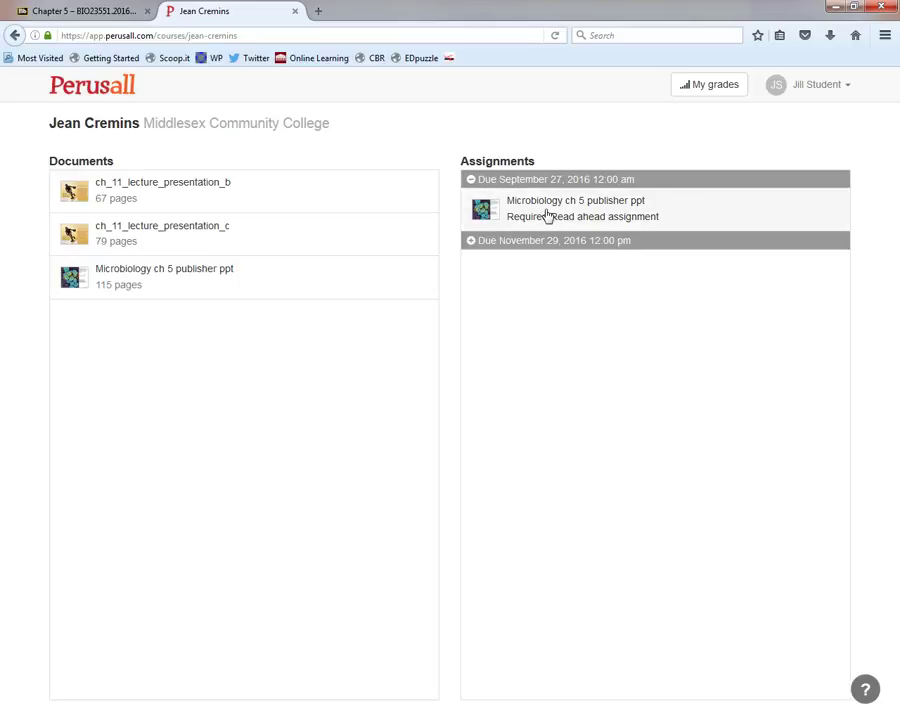
# Step: Open the 'Microbiology ch 5 publisher ppt' read-ahead assignment in the reader
pyautogui.click(576, 200)
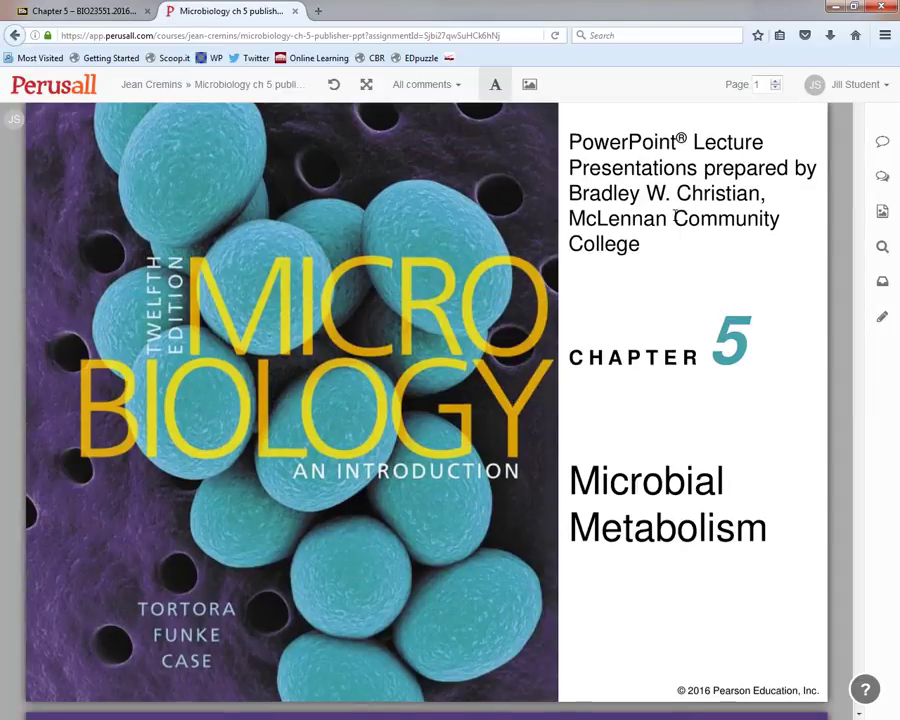
# Step: Highlight the 'Metabolism is the buildup and breakdown of nutrients' bullet on page 2
pyautogui.scroll(-3)
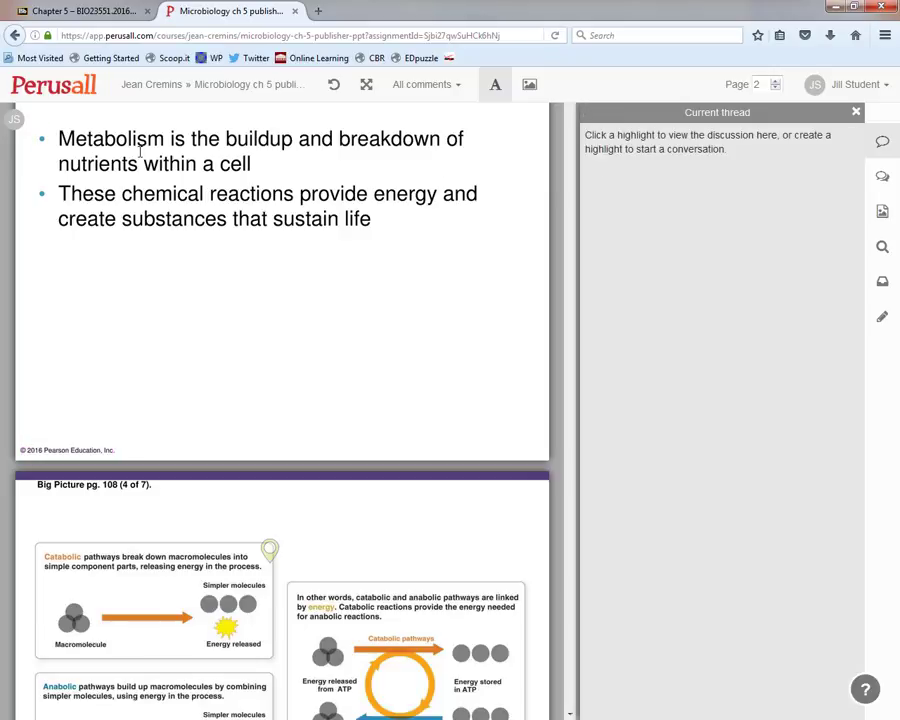
pyautogui.moveTo(58, 138); pyautogui.dragTo(252, 164)
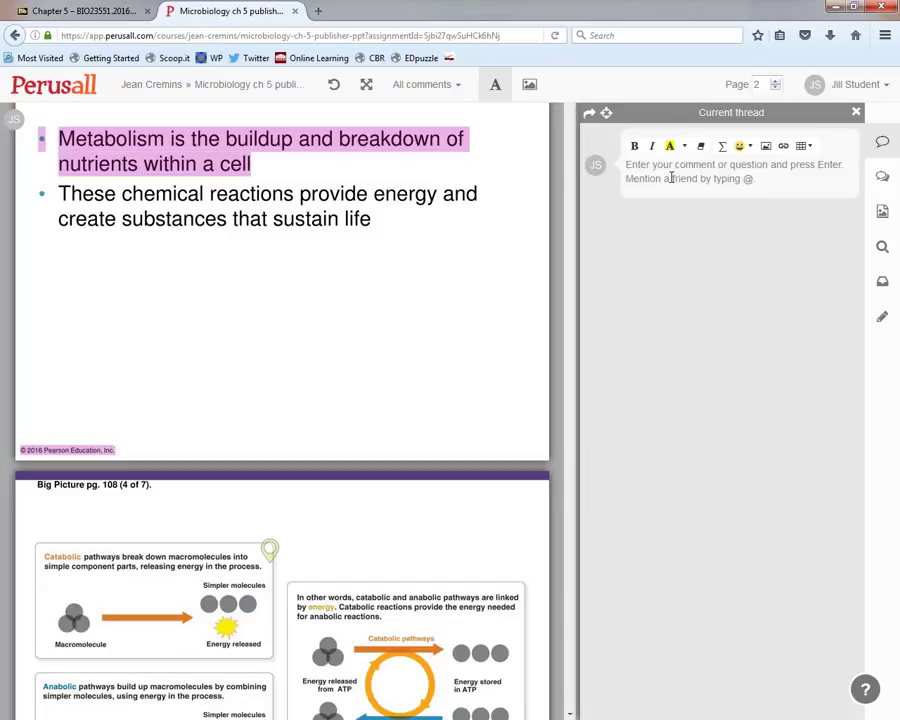
# Step: Post the comment 'thoughts or quotes or questions' on the highlighted sentence and continue to page 3
pyautogui.write('thoughts')
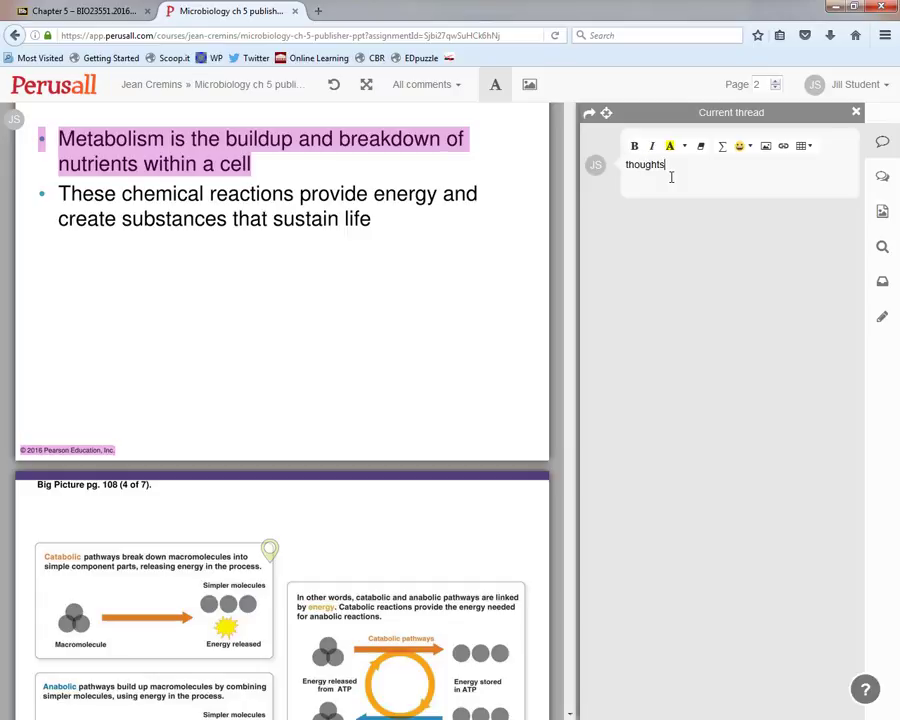
pyautogui.write('or qu')
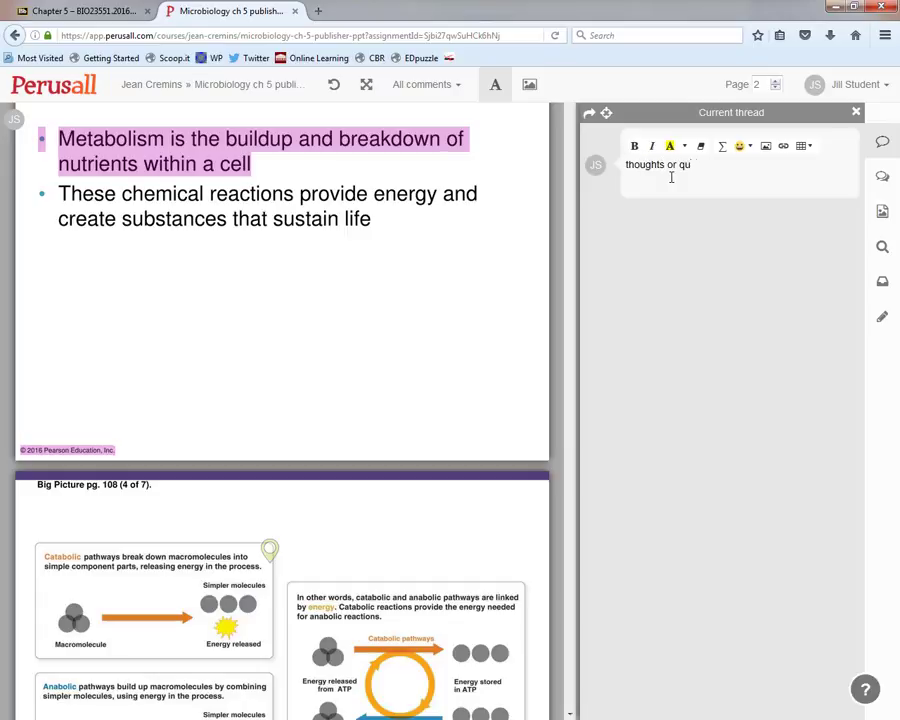
pyautogui.write('ot')
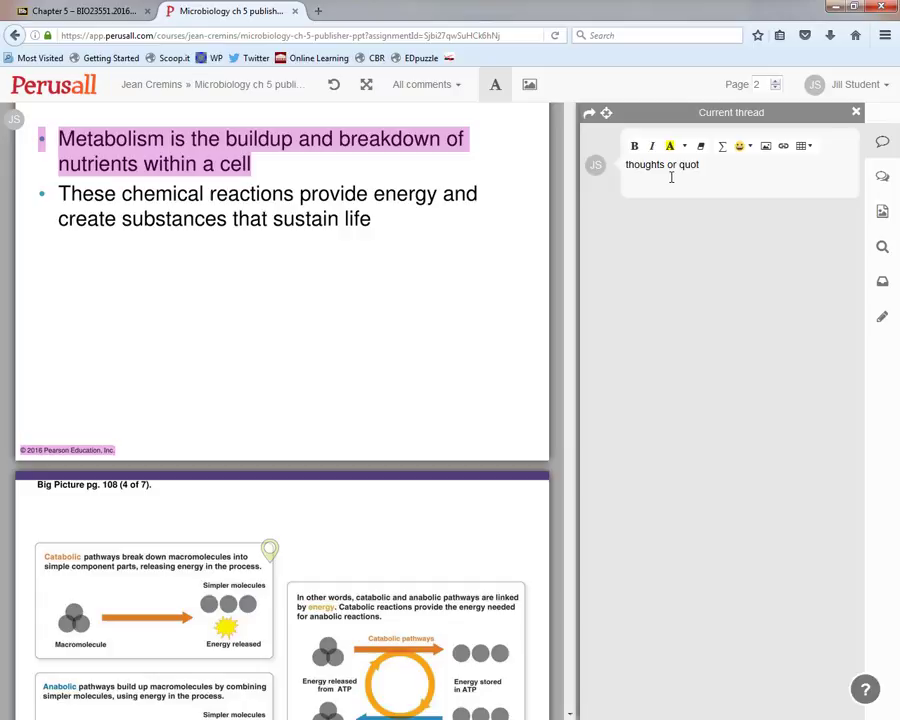
pyautogui.write('e')
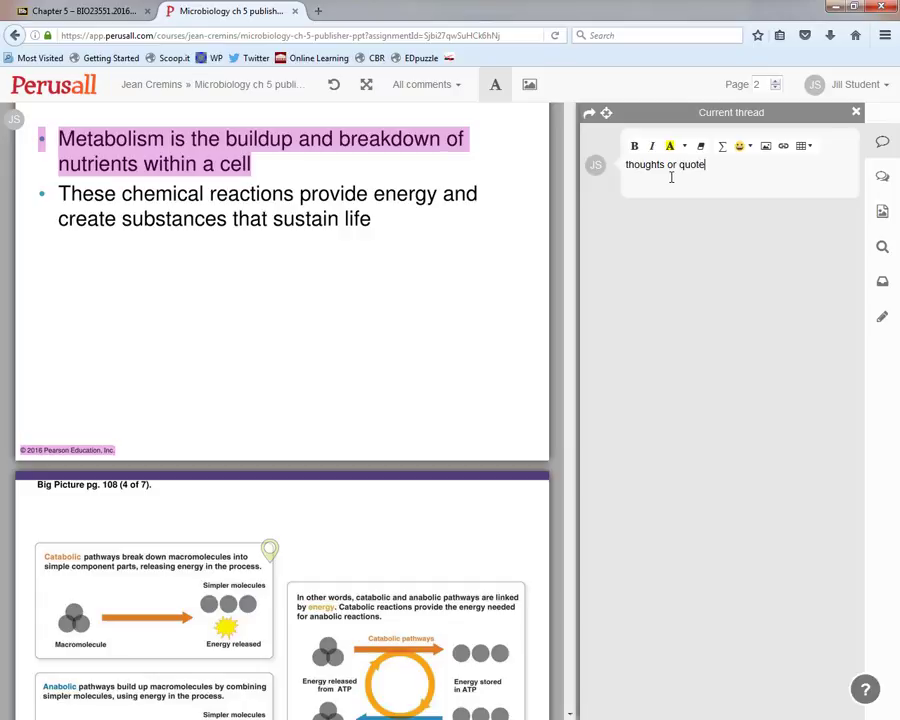
pyautogui.write('s or')
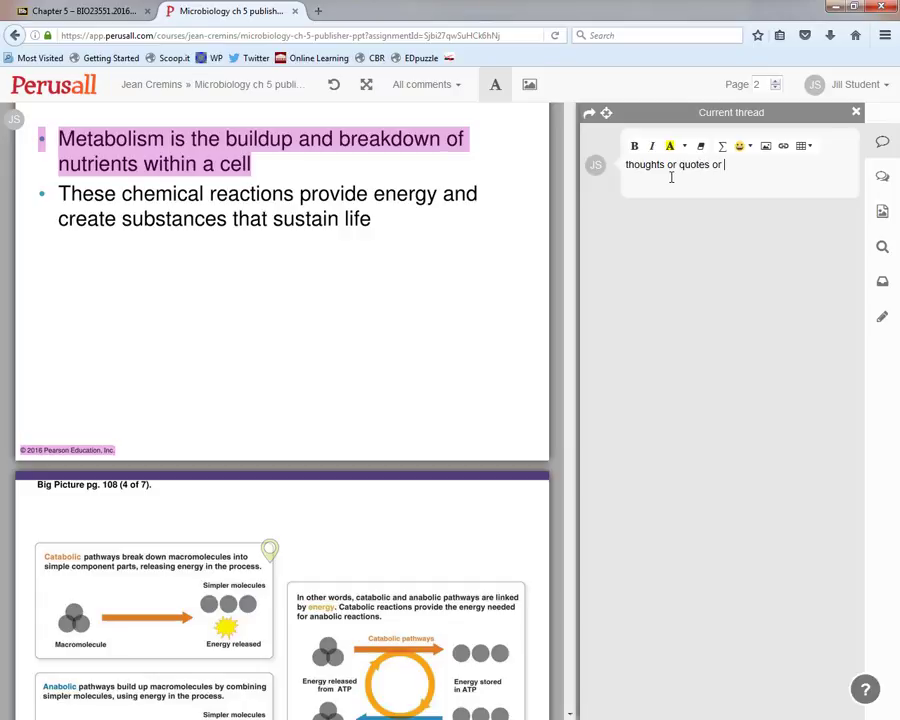
pyautogui.write('questions')
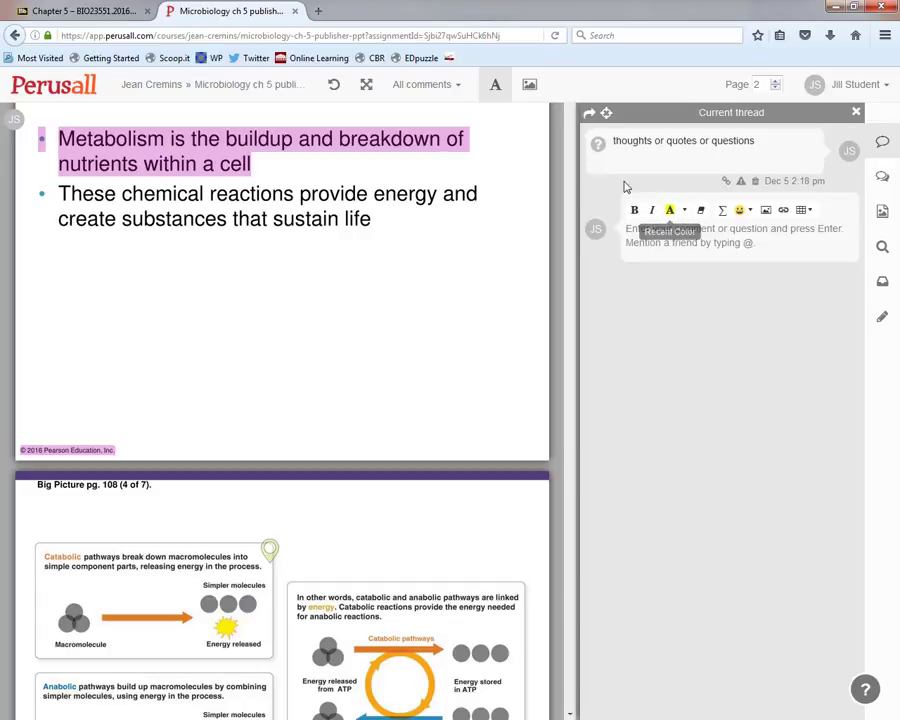
pyautogui.moveTo(598, 146)
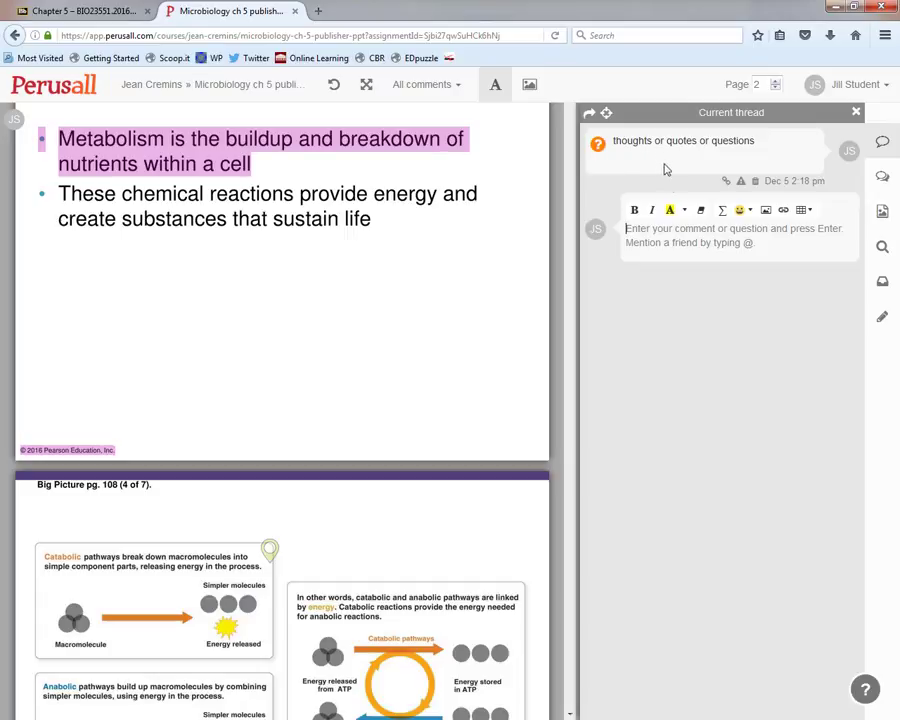
pyautogui.moveTo(344, 424)
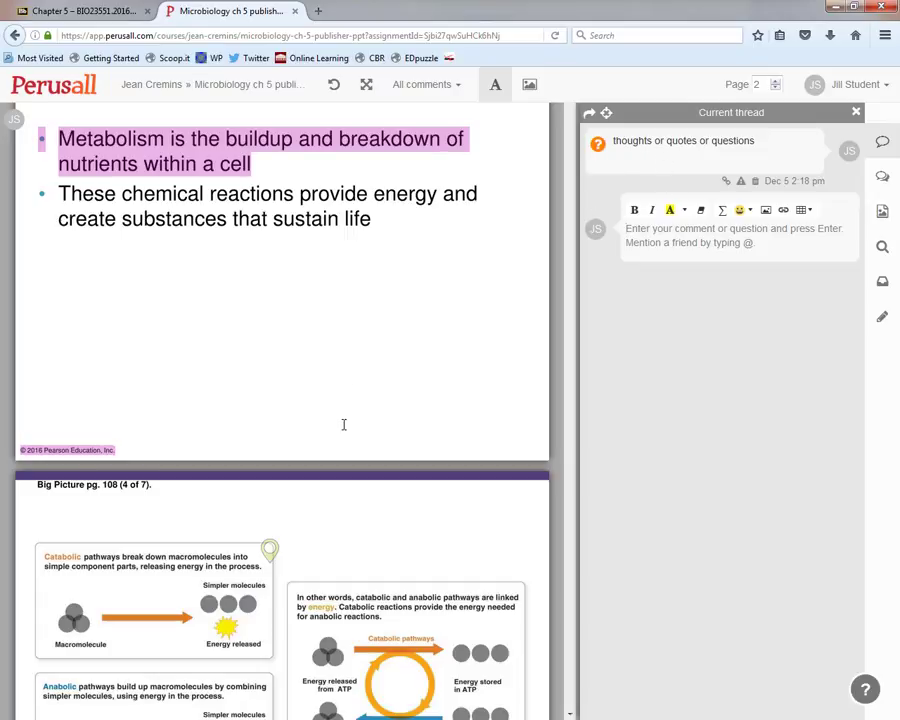
pyautogui.scroll(-3)
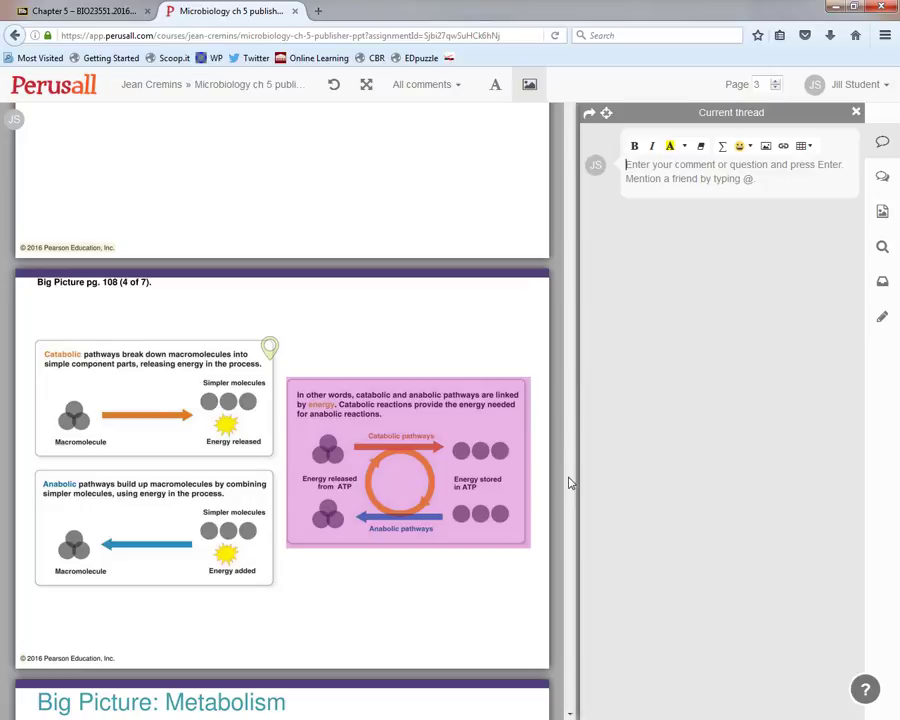
pyautogui.moveTo(596, 376)
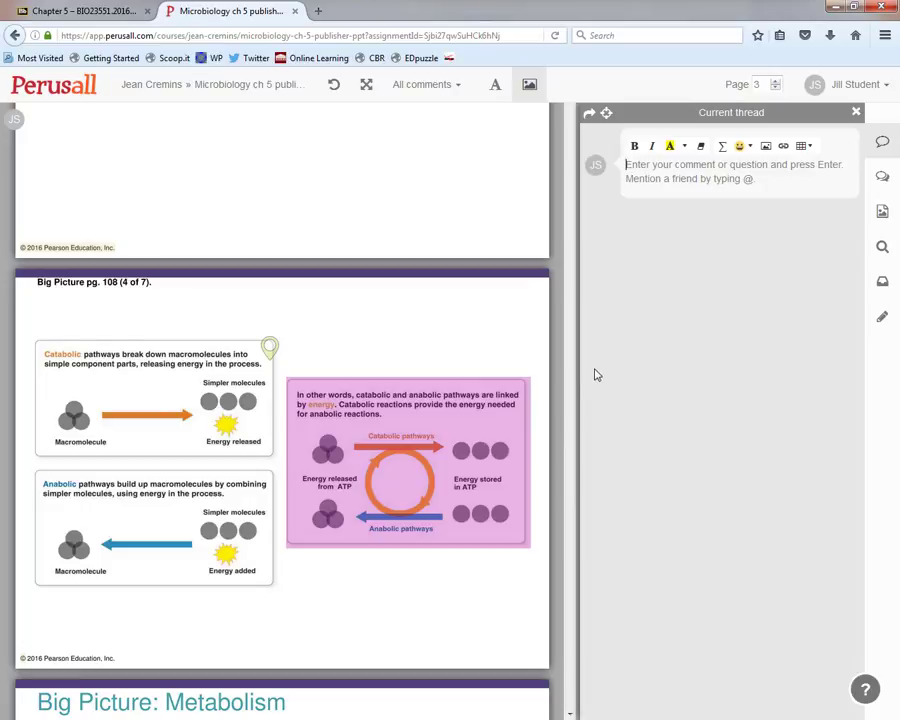
# Step: Scroll to the Big Picture pg. 108 slide on catabolic and anabolic pathways and select the page
pyautogui.scroll(-3)
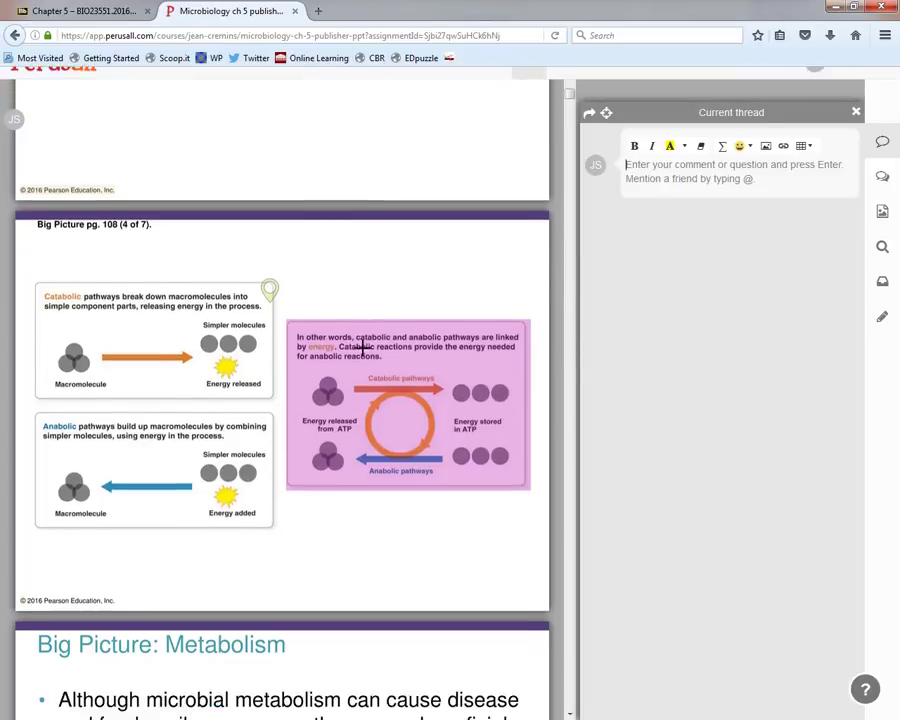
pyautogui.scroll(3)
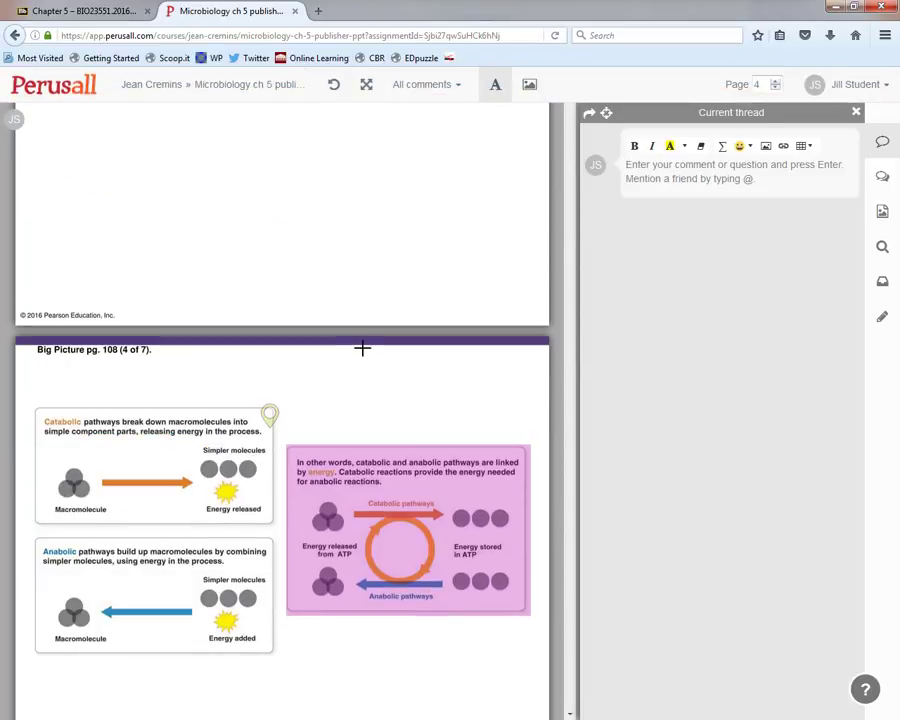
pyautogui.click(776, 84)
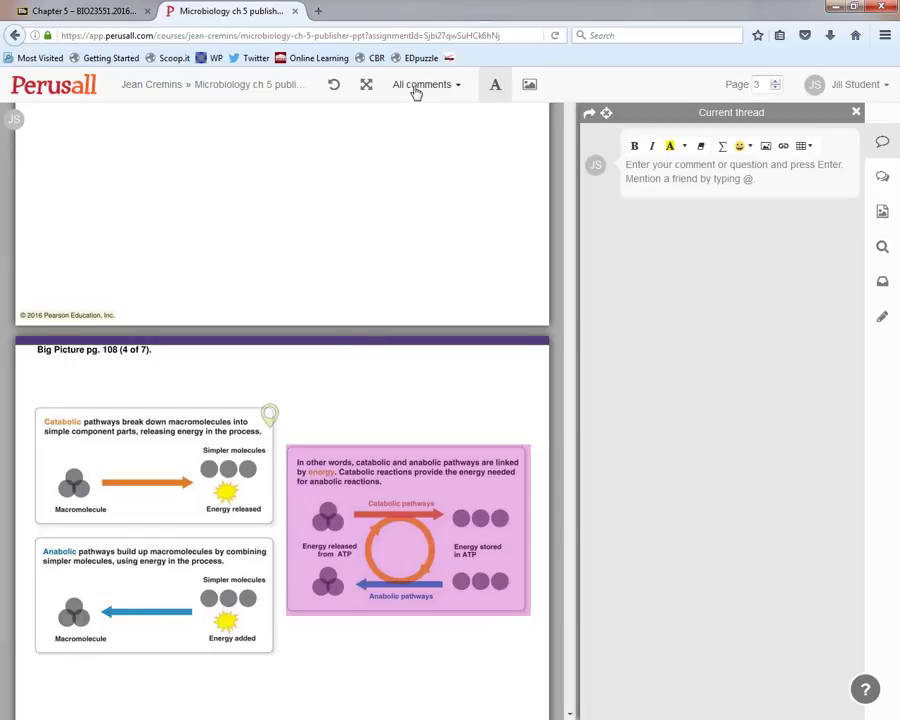
# Step: Keep the All comments filter and show the list of all conversations in the reading
pyautogui.click(424, 84)
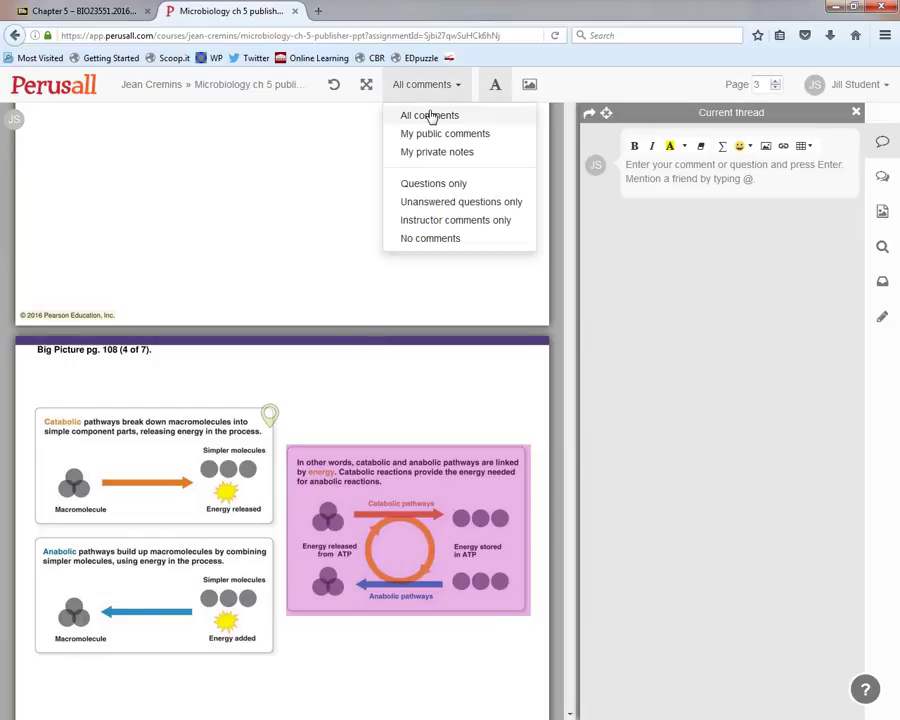
pyautogui.click(428, 114)
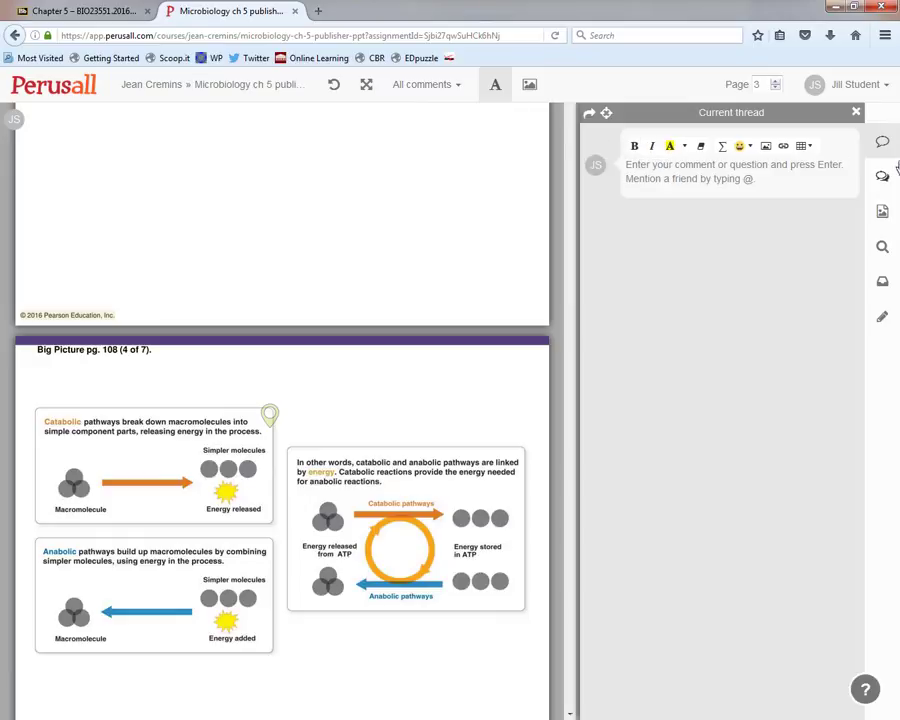
pyautogui.click(882, 176)
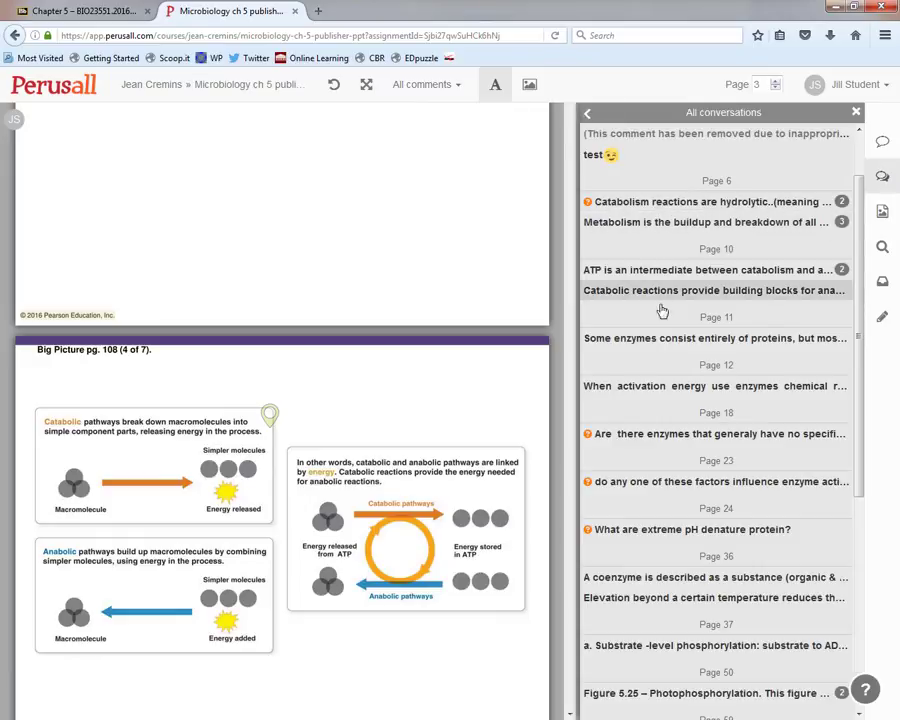
# Step: Scroll the conversations list and open the question thread on page 59
pyautogui.scroll(-3)
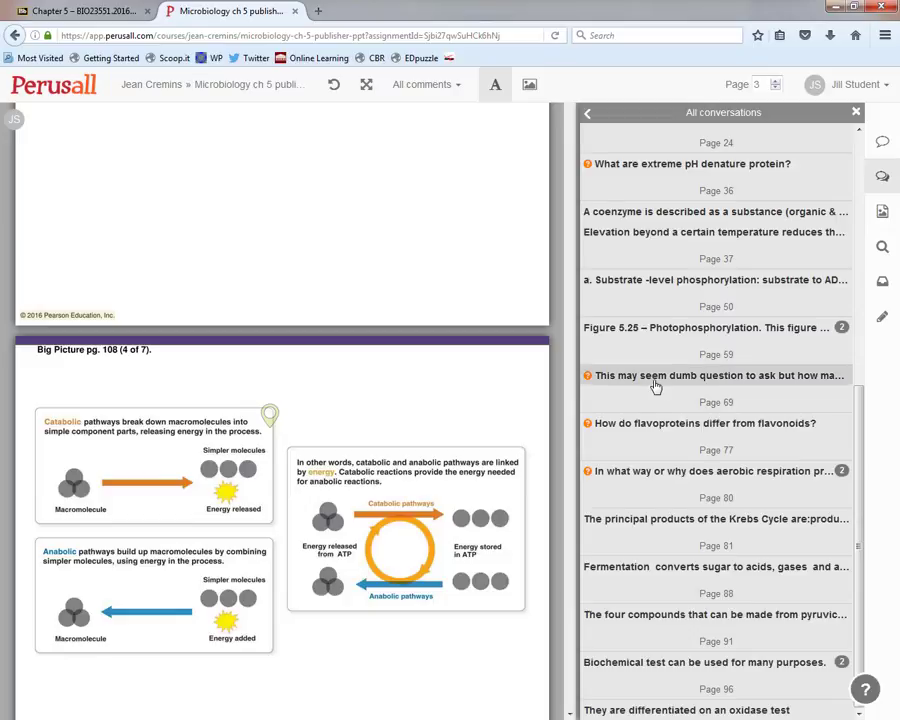
pyautogui.click(716, 376)
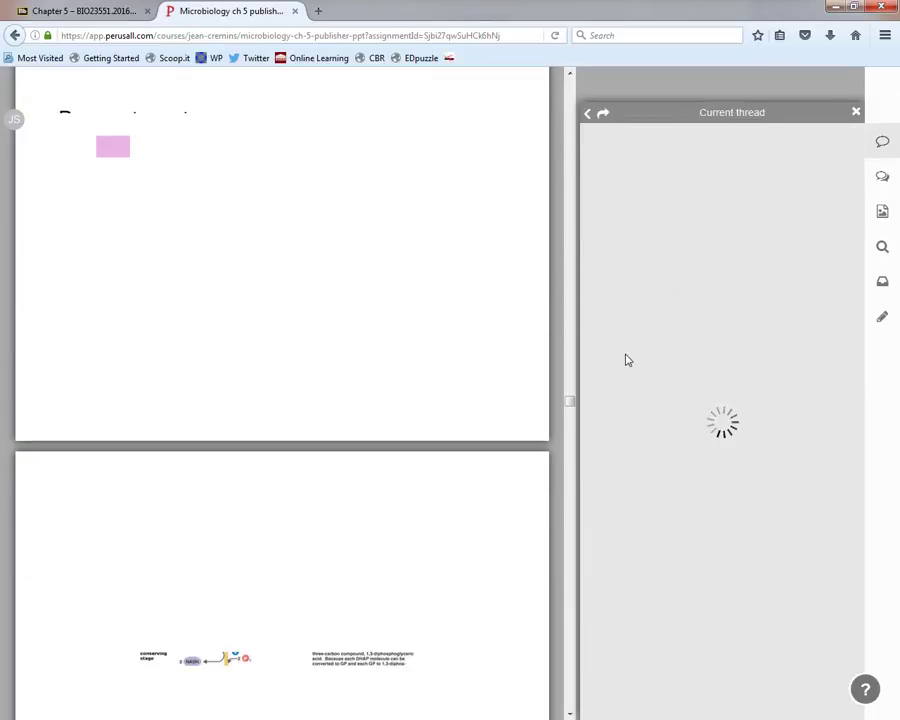